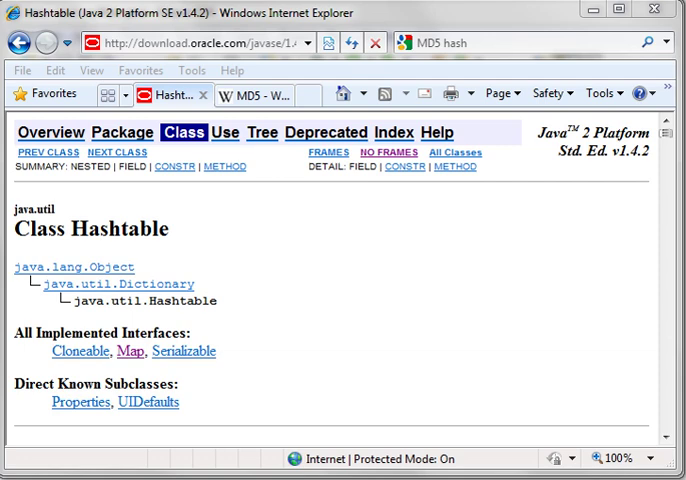
{"action": "mouse_move", "coordinate": [364, 246]}
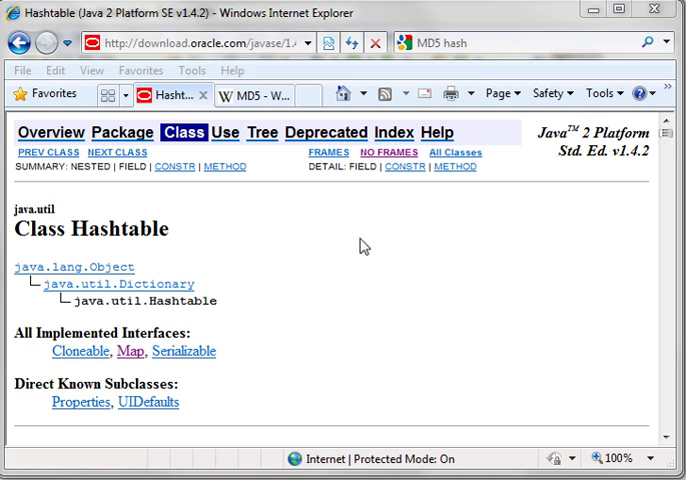
{"action": "mouse_move", "coordinate": [380, 244]}
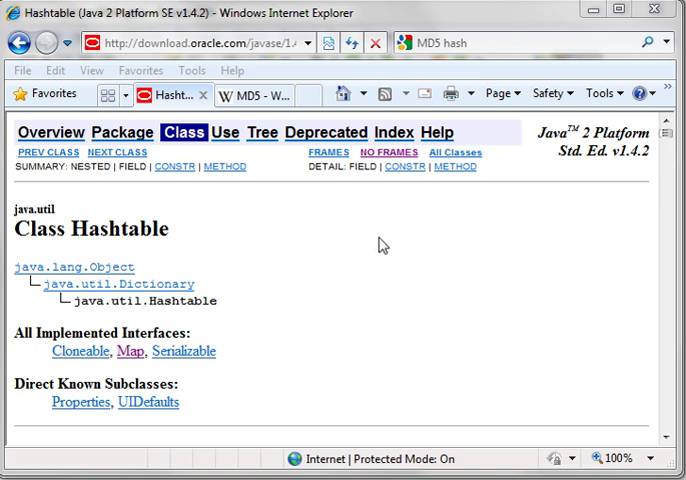
{"action": "mouse_move", "coordinate": [388, 244]}
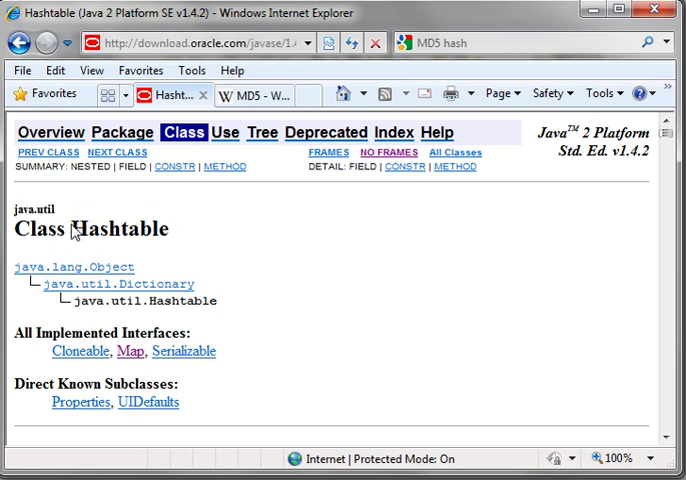
Read the Hashtable documentation page, noting the Hashtable title and the hashCode description.
{"action": "double_click", "coordinate": [120, 228]}
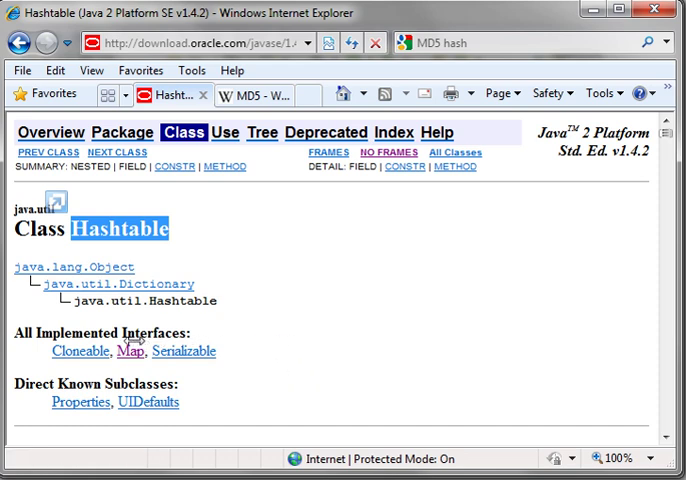
{"action": "scroll", "scroll_direction": "down", "scroll_amount": 3}
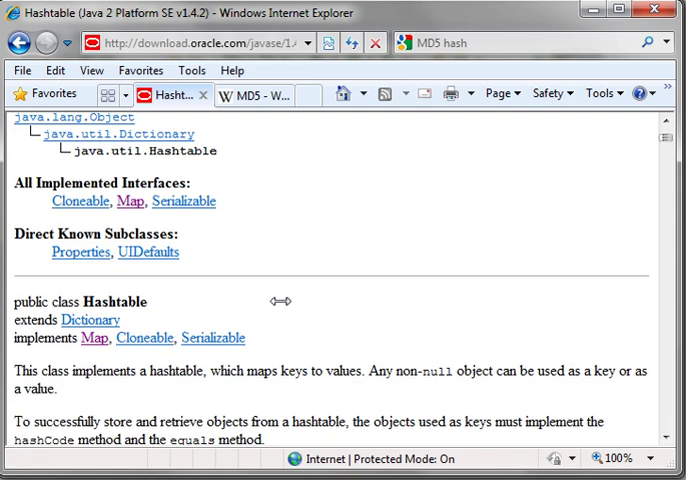
{"action": "scroll", "scroll_direction": "down", "scroll_amount": 3}
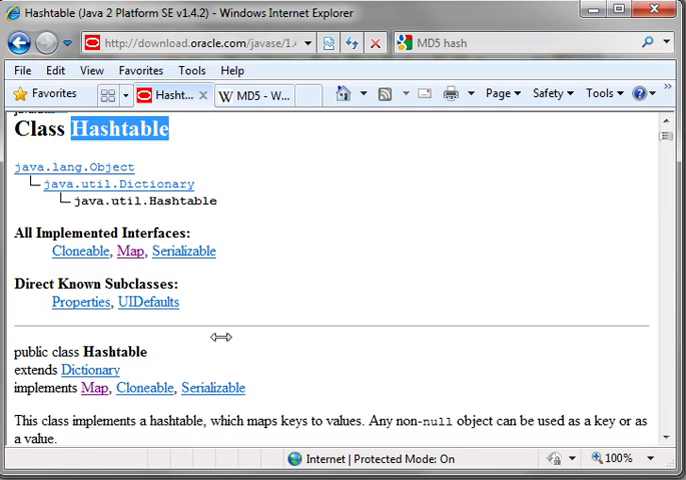
{"action": "scroll", "scroll_direction": "down", "scroll_amount": 3}
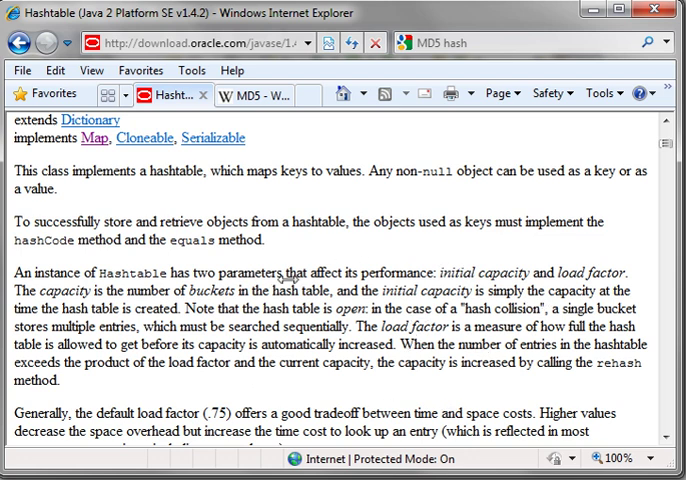
{"action": "double_click", "coordinate": [40, 240]}
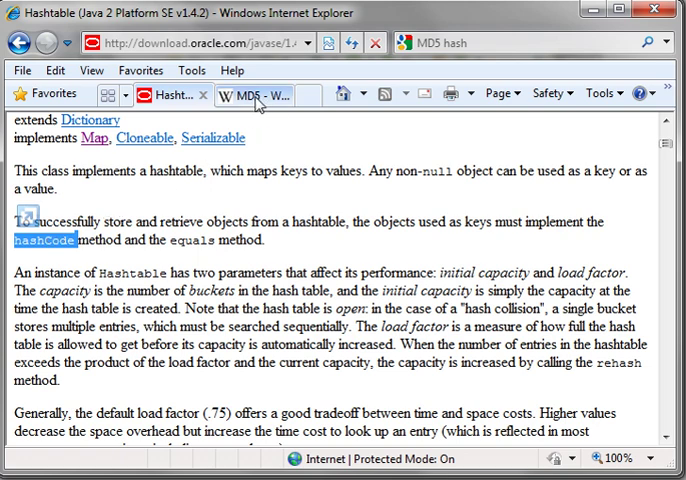
Read the MD5 Wikipedia article down through history, algorithm and pseudocode to the example hashes.
{"action": "left_click", "coordinate": [252, 94]}
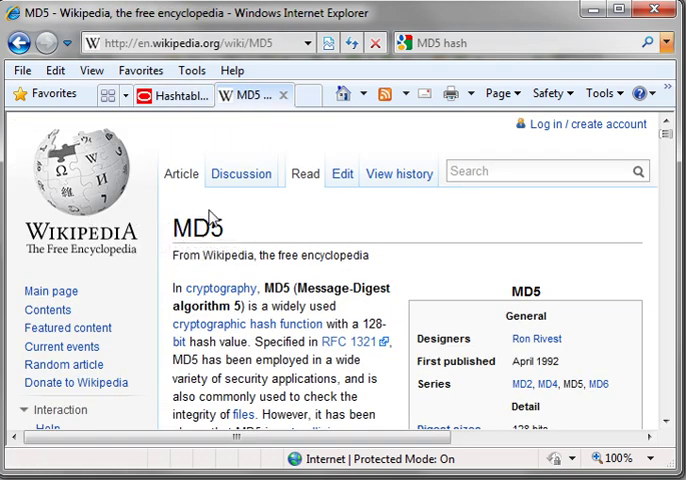
{"action": "scroll", "scroll_direction": "down", "scroll_amount": 3}
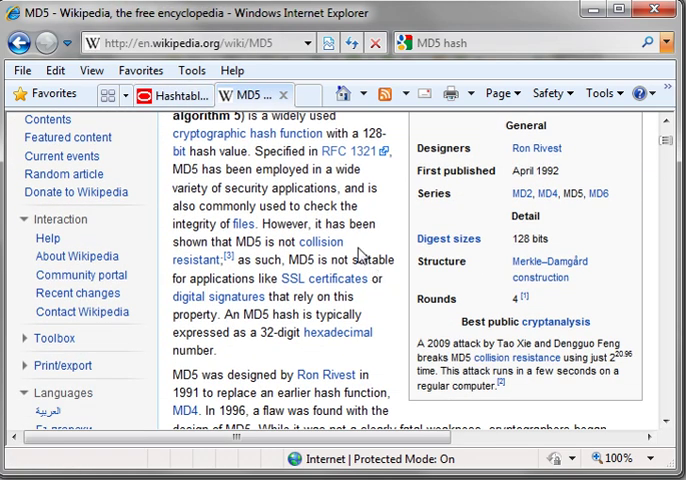
{"action": "scroll", "scroll_direction": "down", "scroll_amount": 3}
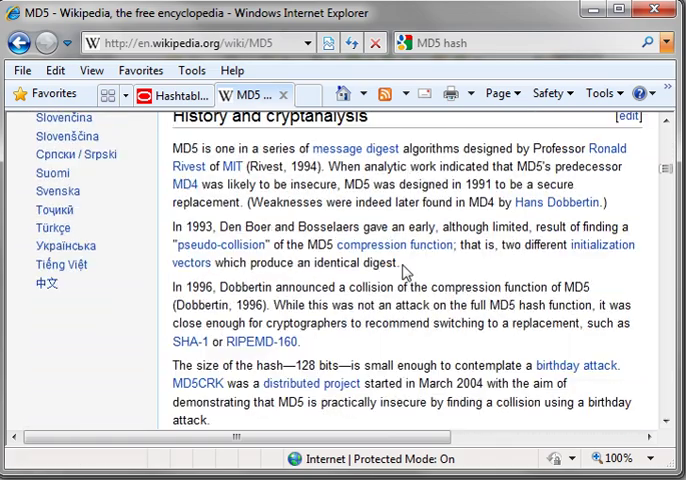
{"action": "scroll", "scroll_direction": "down", "scroll_amount": 3}
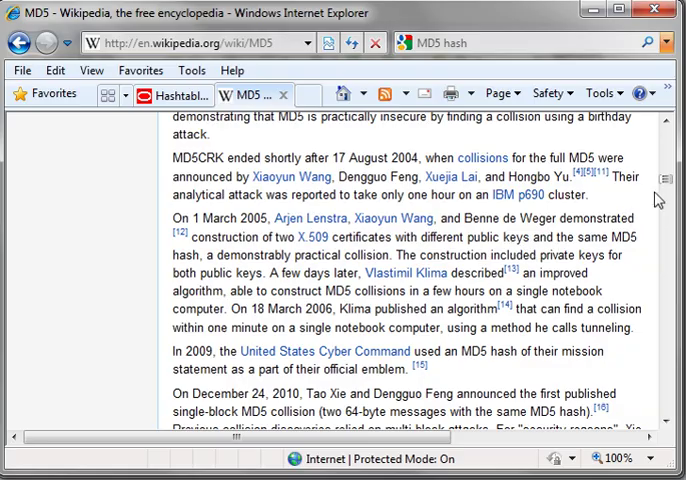
{"action": "scroll", "scroll_direction": "down", "scroll_amount": 3}
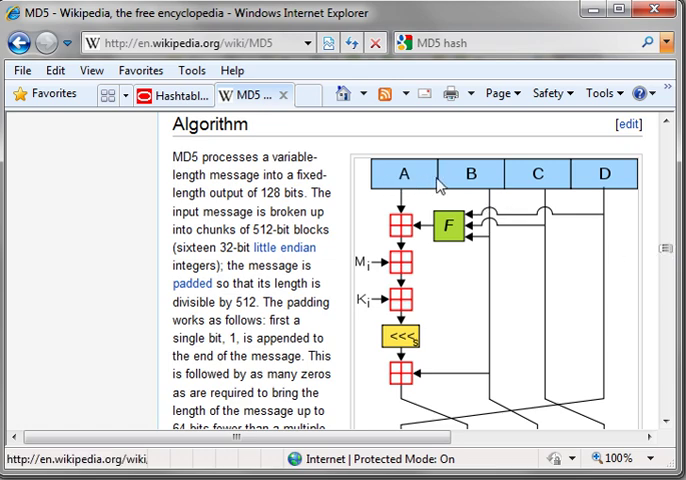
{"action": "mouse_move", "coordinate": [650, 272]}
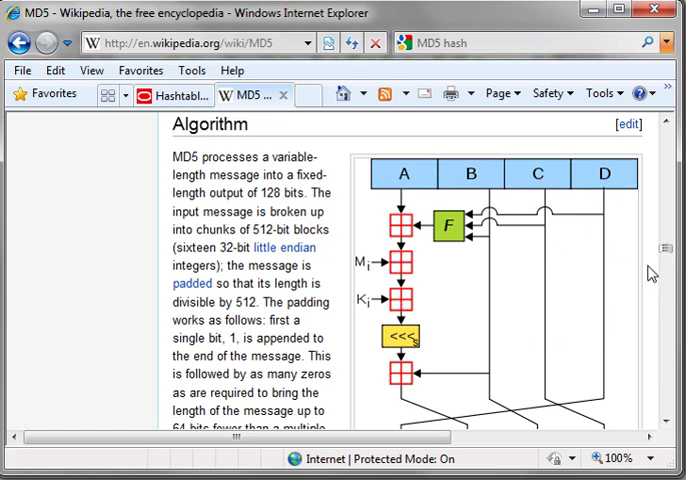
{"action": "scroll", "scroll_direction": "down", "scroll_amount": 3}
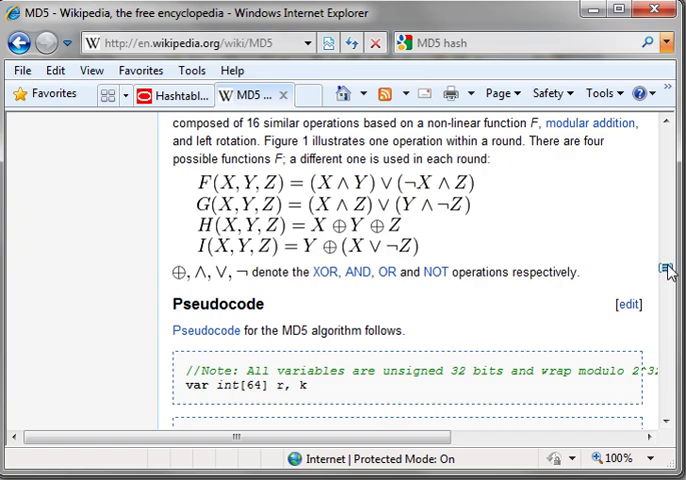
{"action": "scroll", "scroll_direction": "down", "scroll_amount": 3}
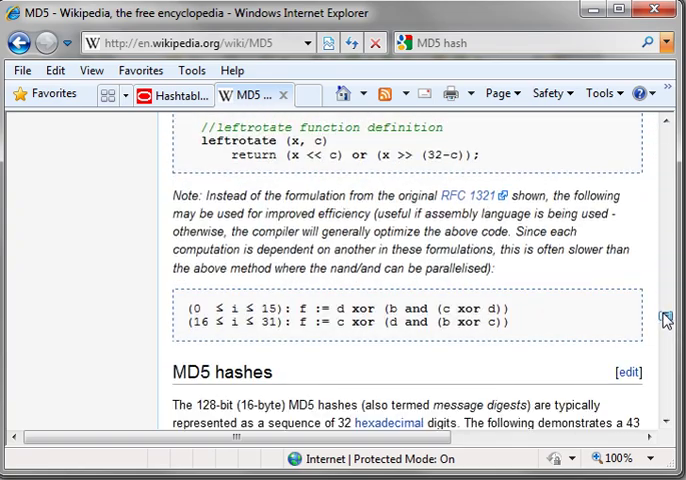
{"action": "scroll", "scroll_direction": "down", "scroll_amount": 3}
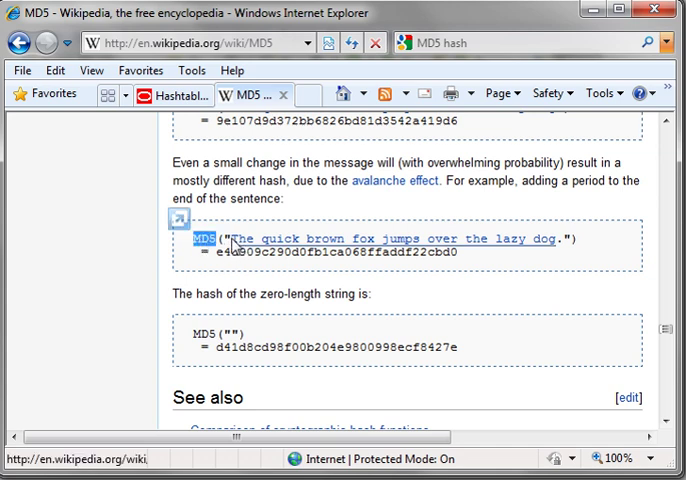
{"action": "mouse_move", "coordinate": [440, 242]}
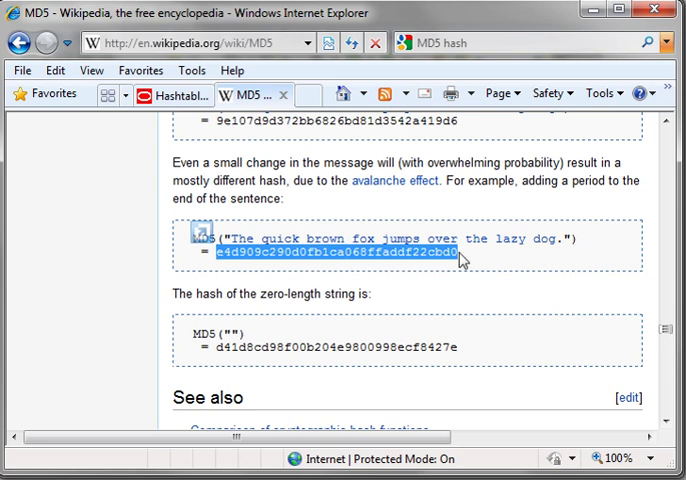
{"action": "mouse_move", "coordinate": [200, 340]}
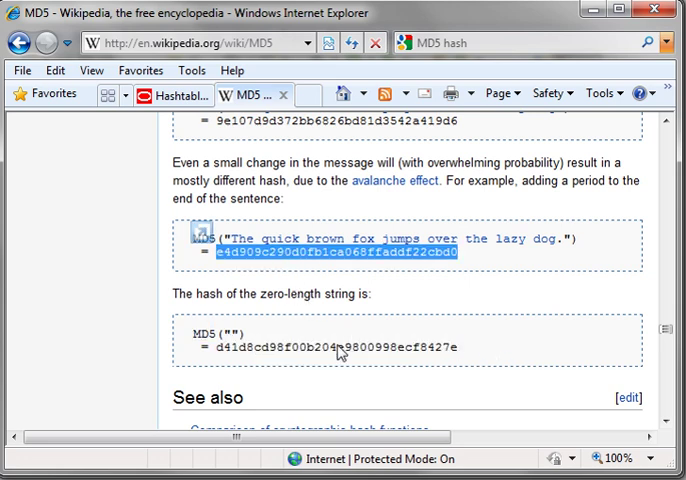
{"action": "mouse_move", "coordinate": [330, 262]}
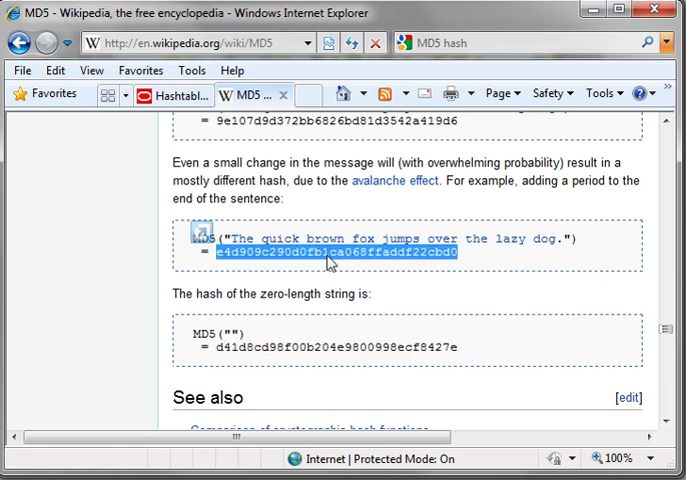
{"action": "mouse_move", "coordinate": [348, 328]}
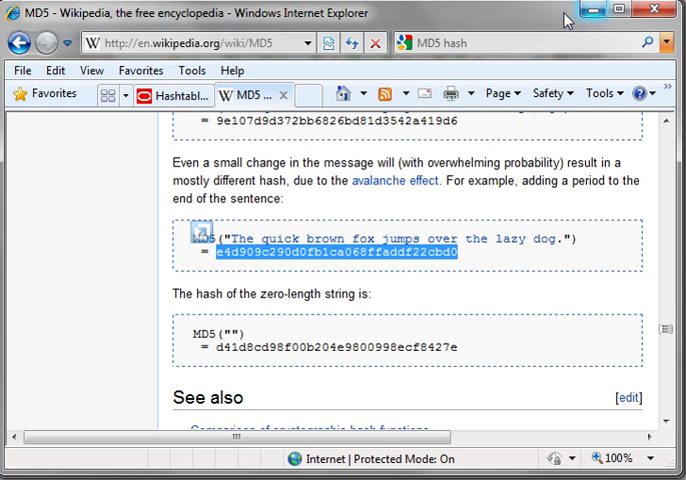
{"action": "mouse_move", "coordinate": [418, 336]}
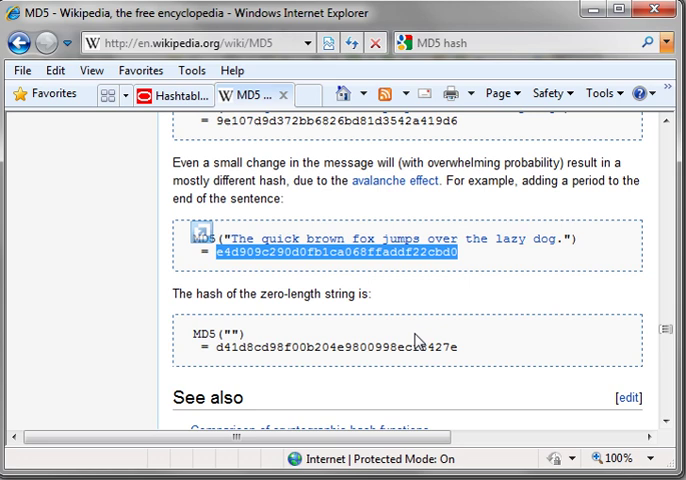
{"action": "mouse_move", "coordinate": [616, 172]}
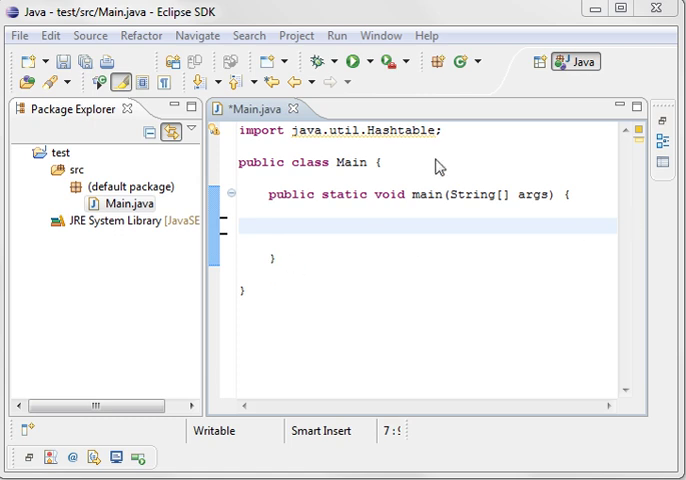
Declare Hashtable<String, String> employees = new Hashtable in the main method using content assist.
{"action": "left_click", "coordinate": [384, 132]}
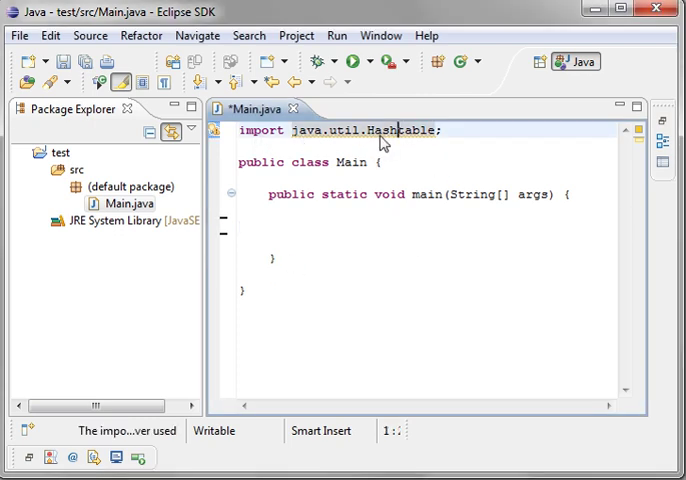
{"action": "left_click", "coordinate": [340, 228]}
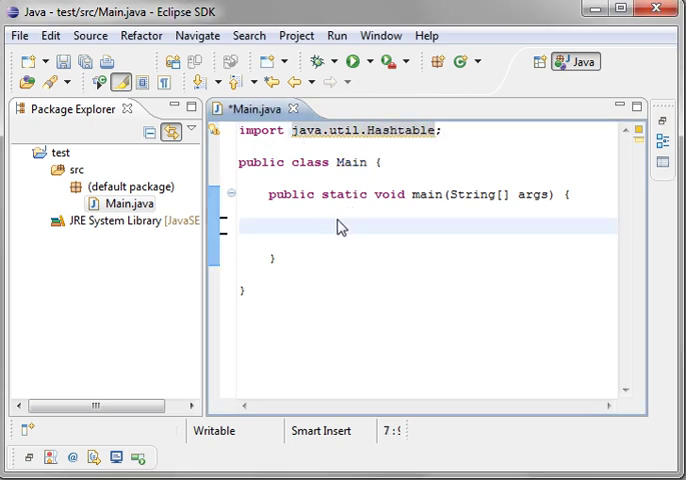
{"action": "type", "text": "Hashtable<K, V>"}
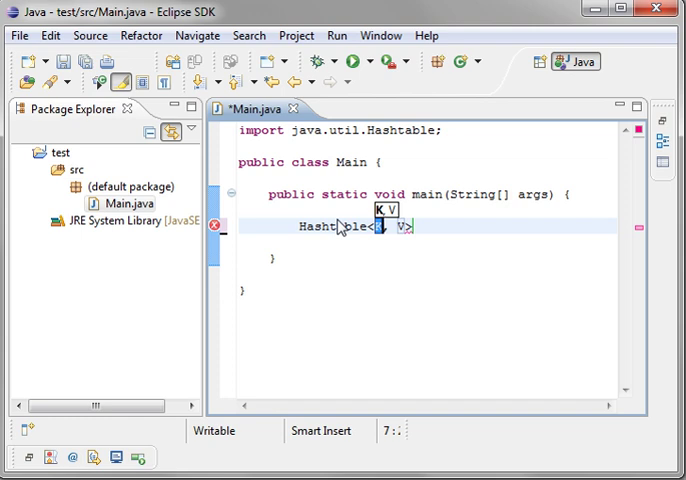
{"action": "type", "text": "String"}
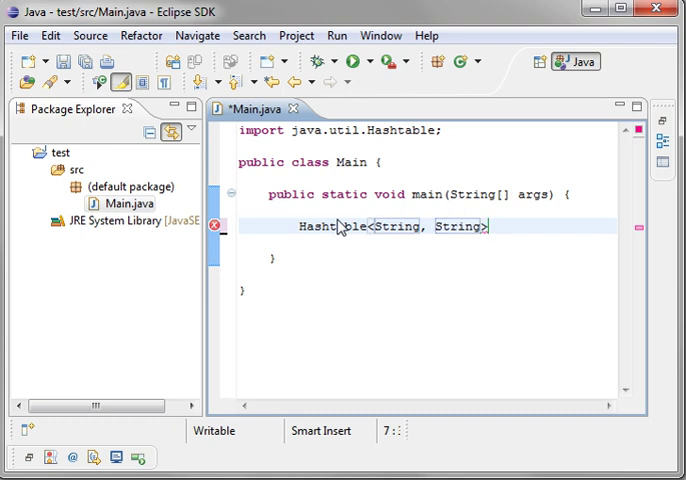
{"action": "type", "text": "employees"}
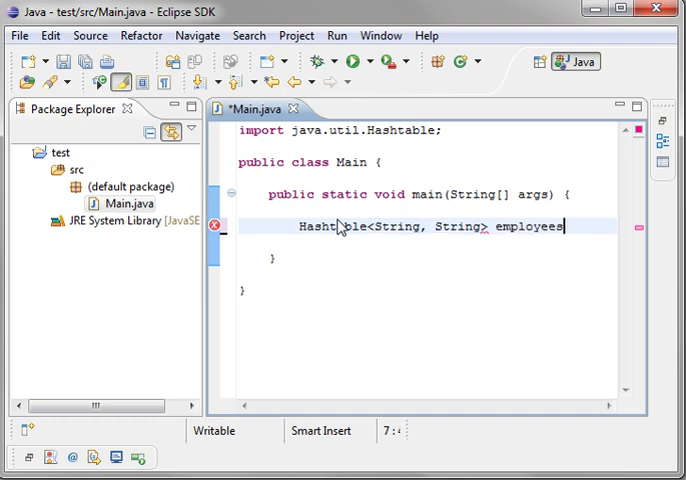
{"action": "type", "text": "= new Hash"}
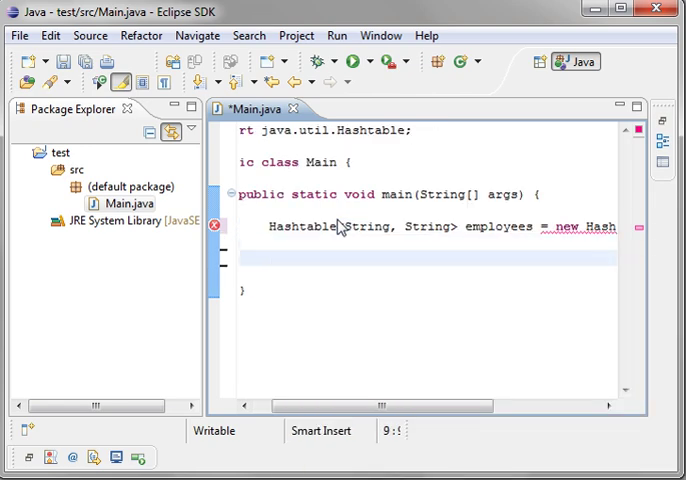
{"action": "double_click", "coordinate": [498, 226]}
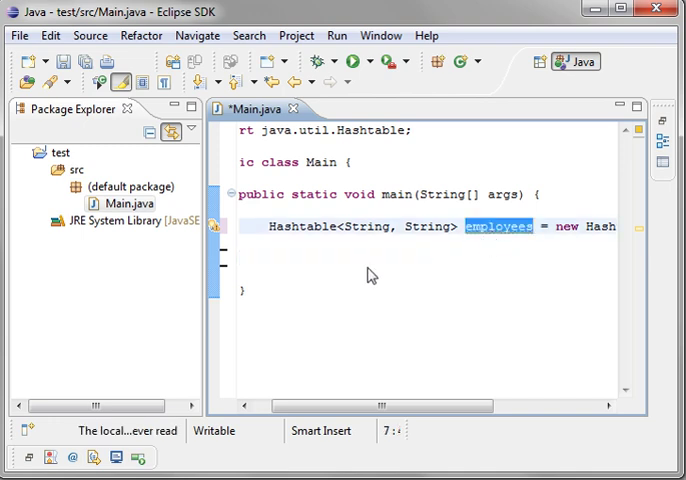
{"action": "type", "text": "employees"}
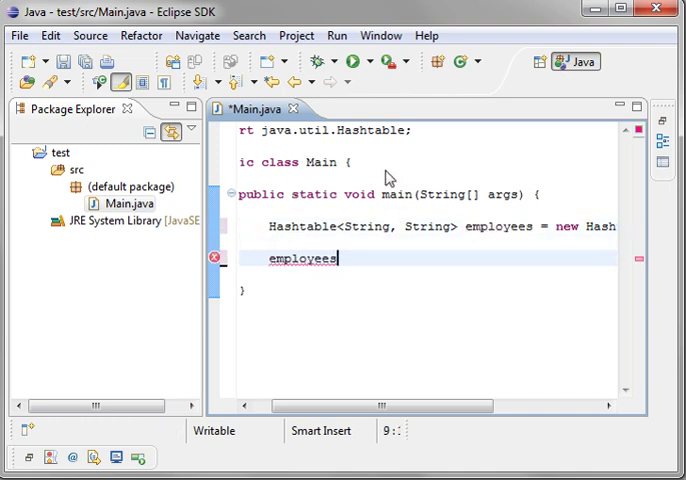
{"action": "double_click", "coordinate": [428, 226]}
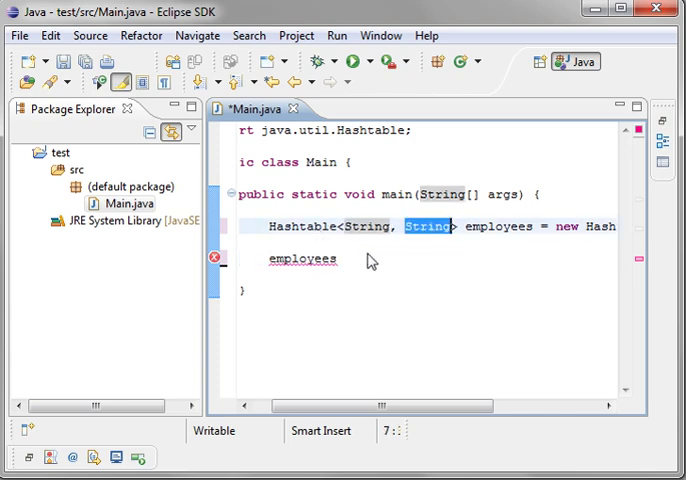
Add employees.put entries keyed one, five, three and one and a half, with Chad as a value.
{"action": "type", "text": ".put(key, value"}
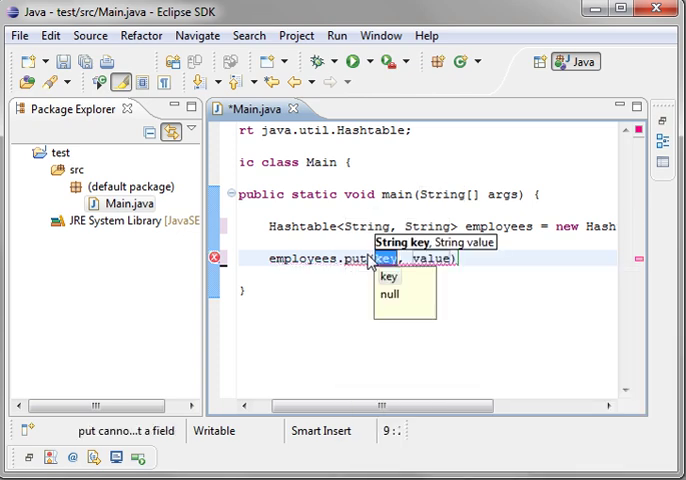
{"action": "type", "text": "\"one"}
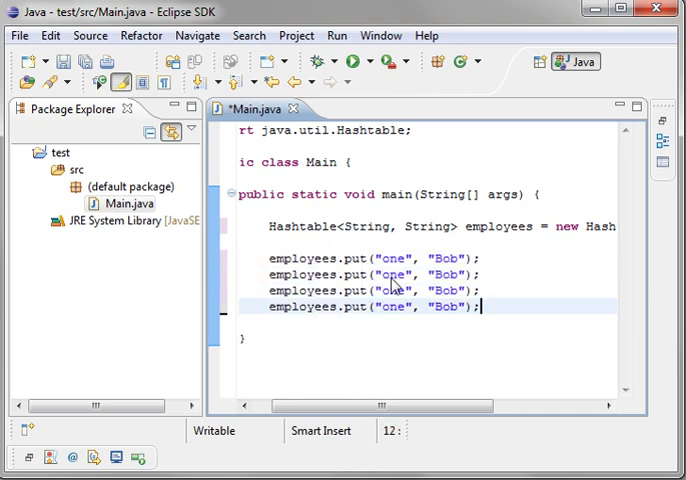
{"action": "double_click", "coordinate": [392, 276]}
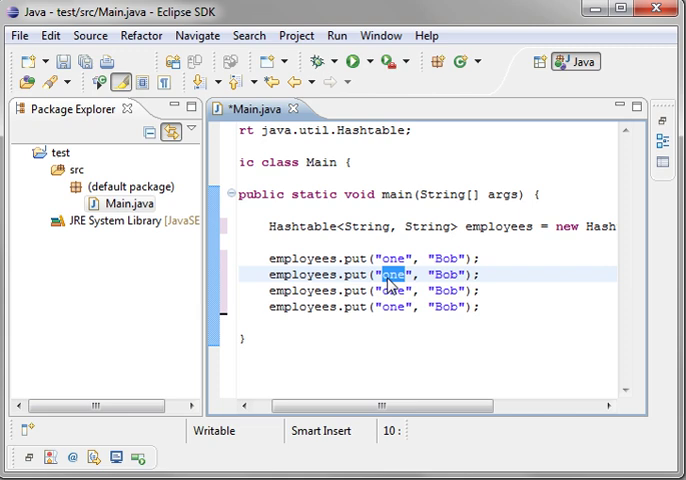
{"action": "type", "text": "five"}
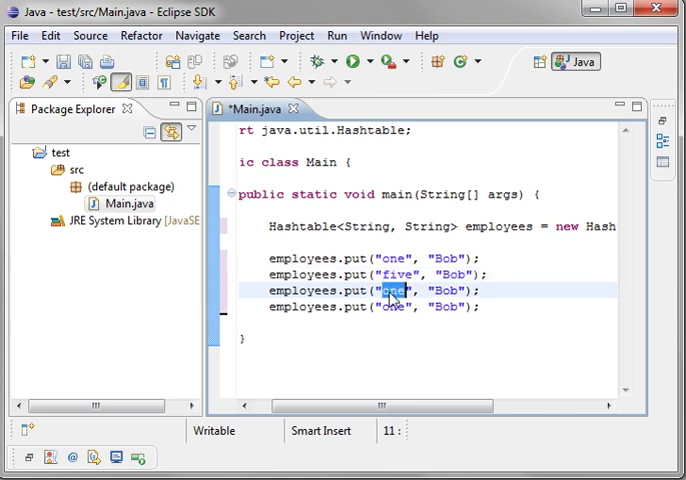
{"action": "type", "text": "three"}
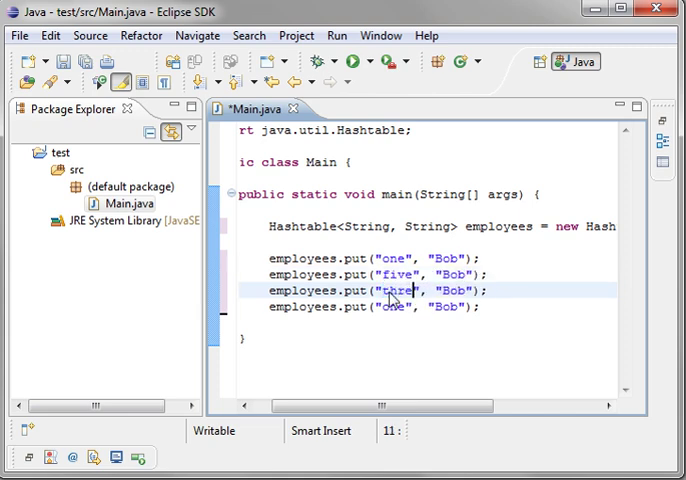
{"action": "left_click", "coordinate": [388, 306]}
{"action": "type", "text": " and a half"}
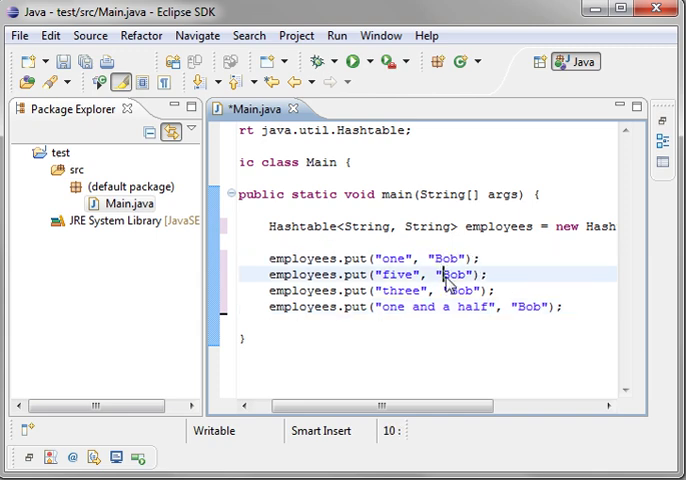
{"action": "type", "text": "Chad"}
{"action": "type", "text": "for("}
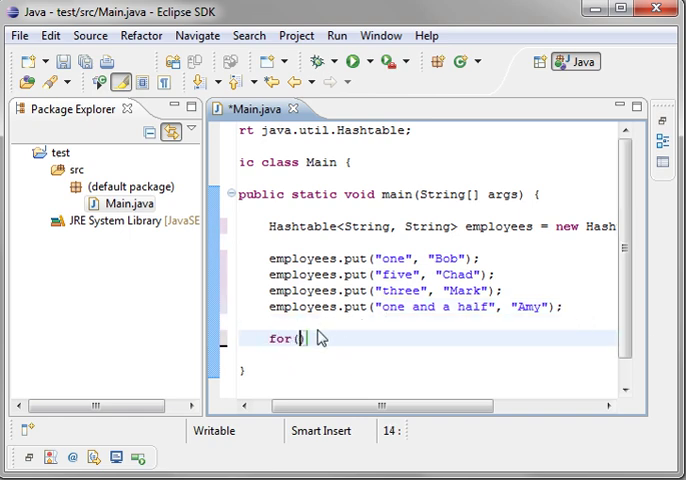
Write for(String itm : employees.keySet()) printing itm with System.out.println, and save Main.java.
{"action": "type", "text": "String im"}
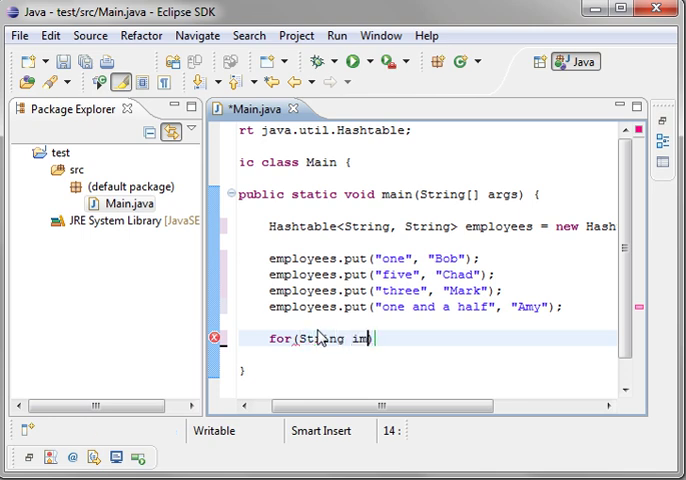
{"action": "type", "text": "tm)"}
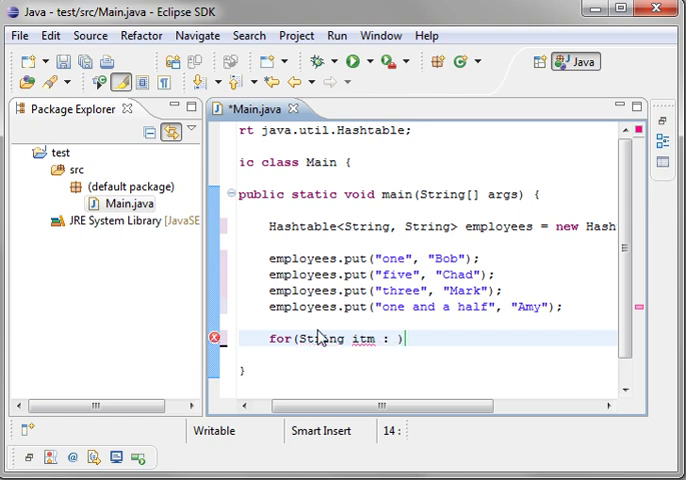
{"action": "type", "text": "employees.put(\"one\", \"Bob\");)"}
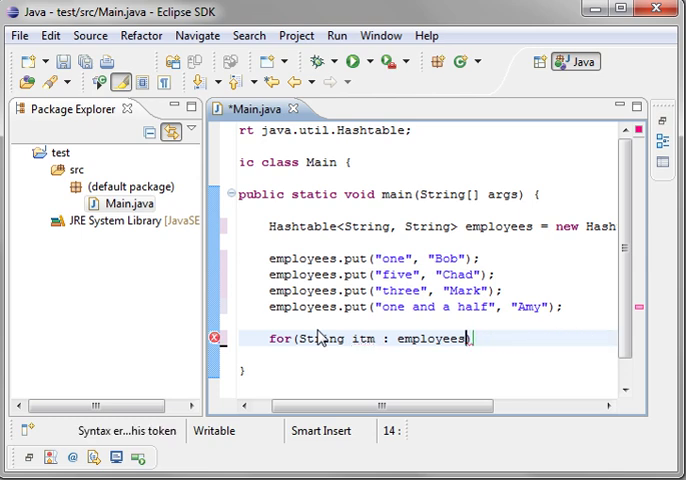
{"action": "type", "text": ".keySet("}
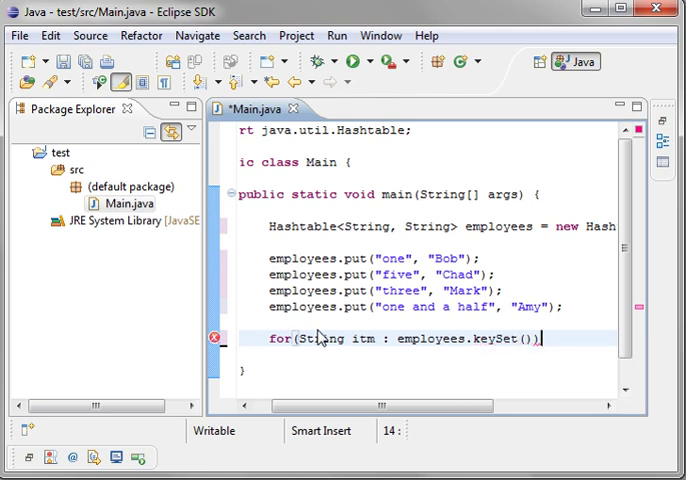
{"action": "type", "text": "{"}
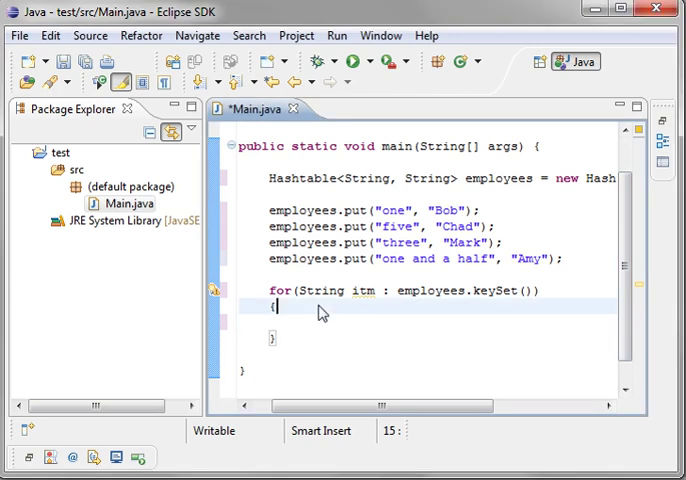
{"action": "type", "text": "System.out.println(itm);"}
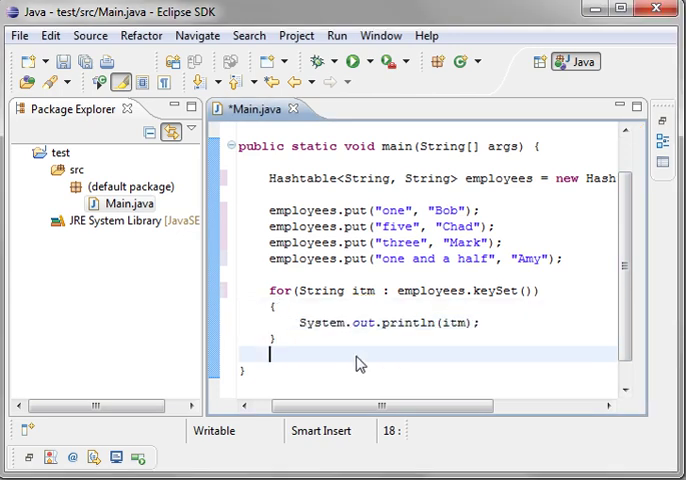
{"action": "double_click", "coordinate": [388, 210]}
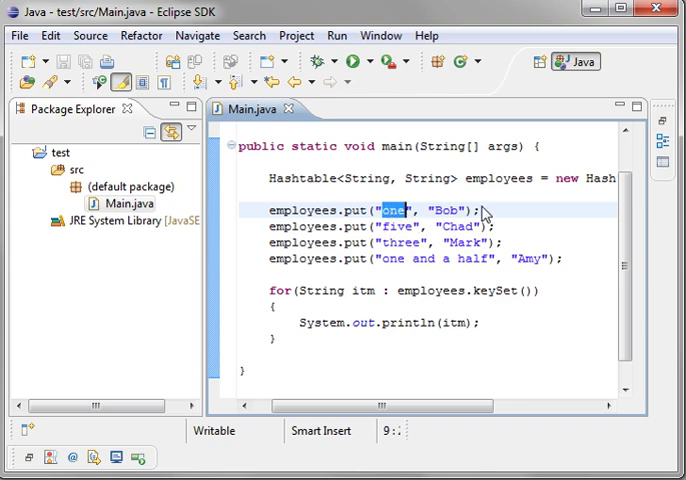
{"action": "mouse_move", "coordinate": [476, 228]}
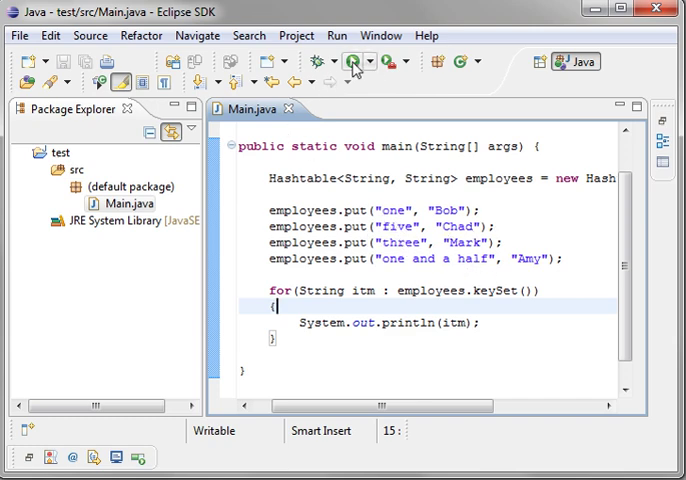
Duplicate the first put line as key one with value Bobby and run, printing five, one, three, one and a half.
{"action": "left_click", "coordinate": [350, 60]}
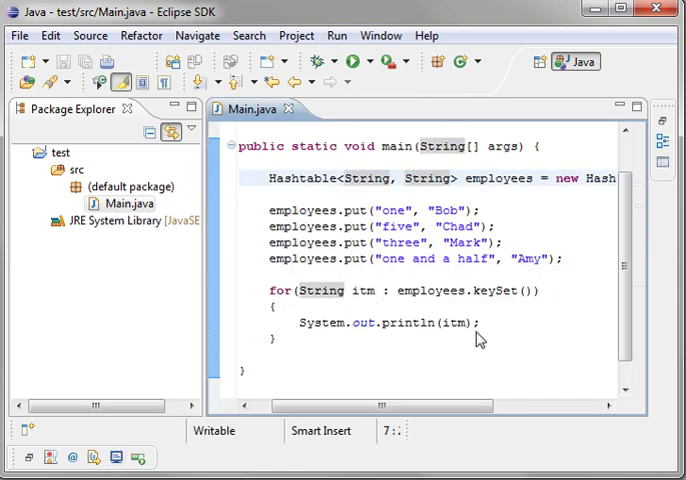
{"action": "triple_click", "coordinate": [374, 210]}
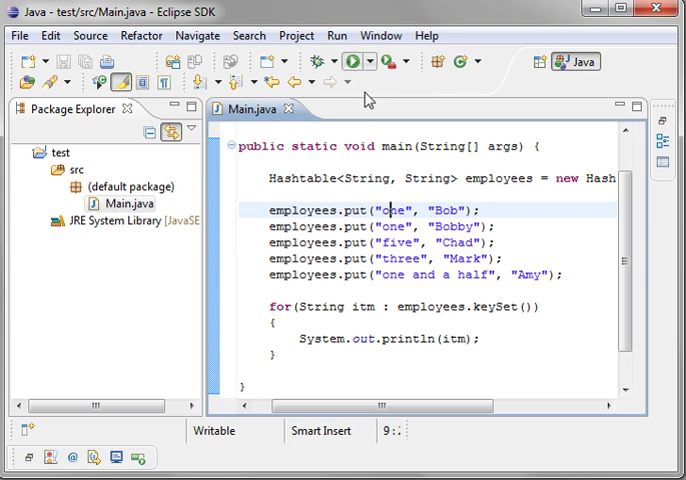
{"action": "left_click", "coordinate": [348, 60]}
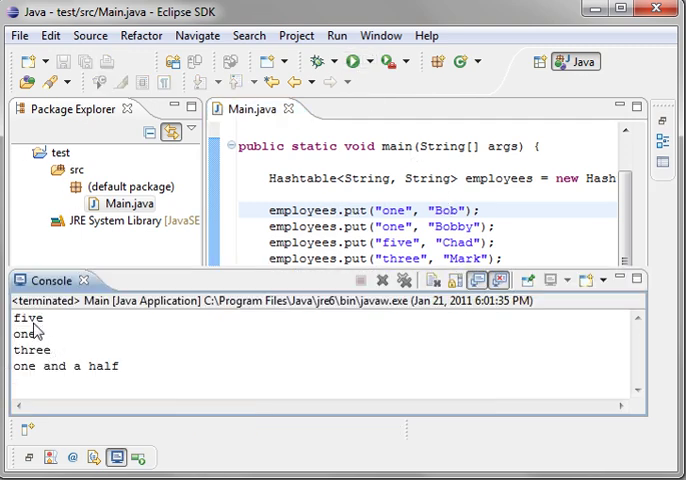
{"action": "mouse_move", "coordinate": [140, 376]}
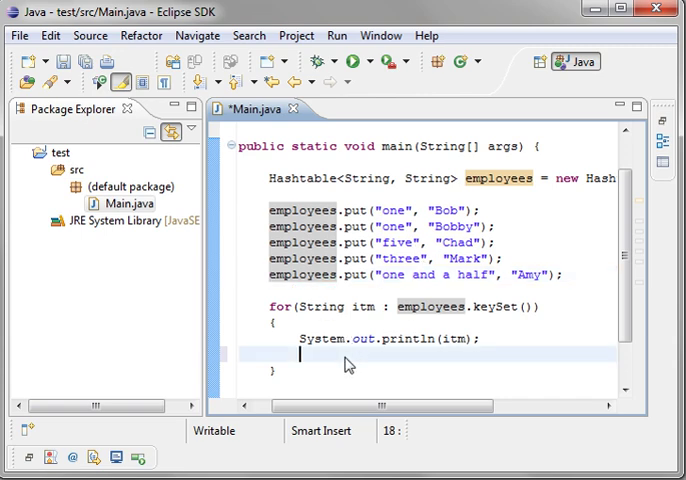
Change the println to itm + " " + employees.get(itm) so keys print with their values.
{"action": "type", "text": "employees.get(itm"}
{"action": "left_click", "coordinate": [458, 340]}
{"action": "type", "text": " + "}
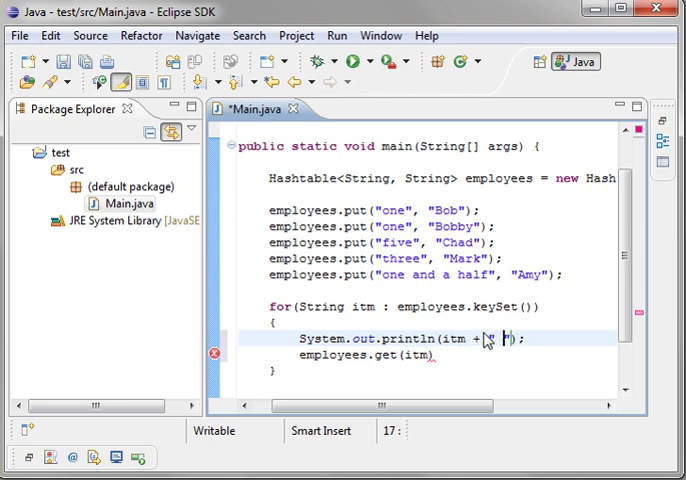
{"action": "type", "text": "\" \" + employees.get(itm)"}
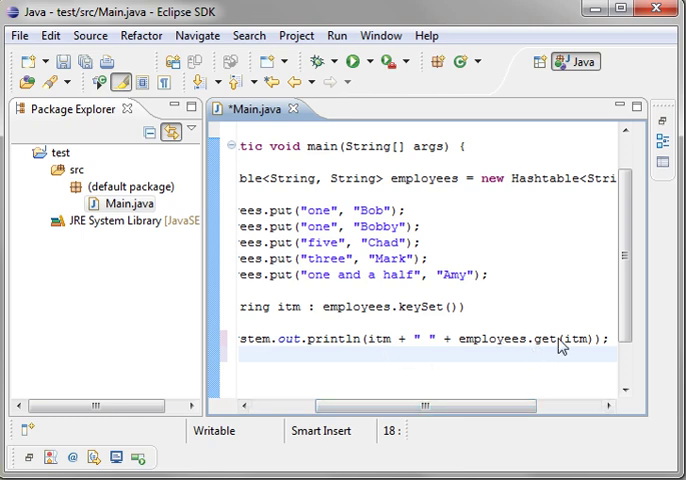
{"action": "scroll", "scroll_direction": "left", "scroll_amount": 3}
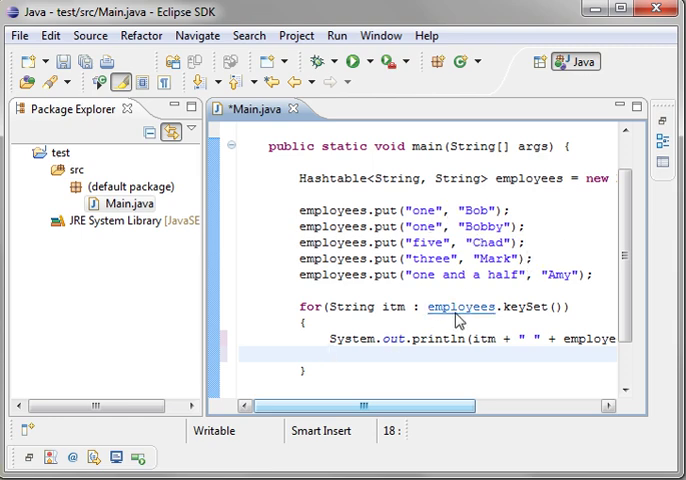
Run the program so the console lists five Chad, one Bobby, three Mark, one and a half Amy.
{"action": "left_click", "coordinate": [350, 60]}
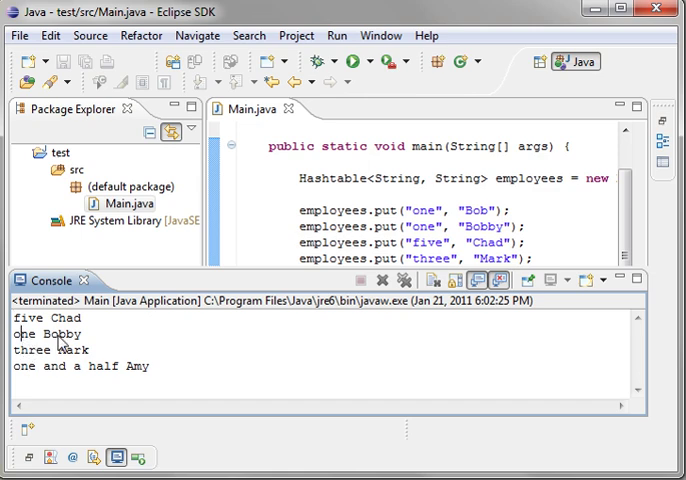
{"action": "double_click", "coordinate": [60, 332]}
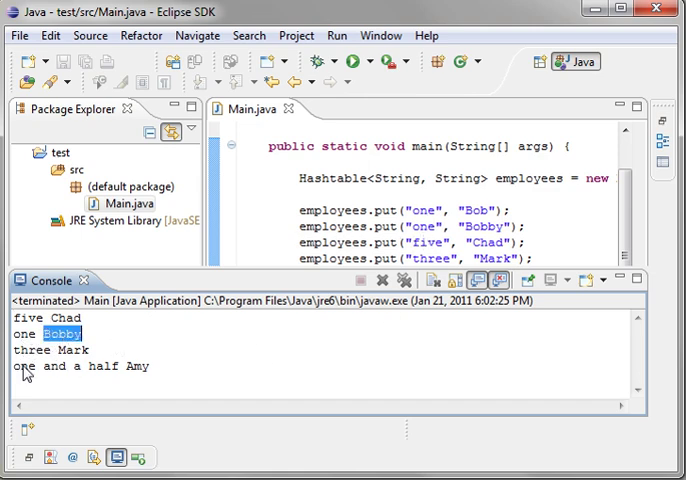
{"action": "mouse_move", "coordinate": [416, 260]}
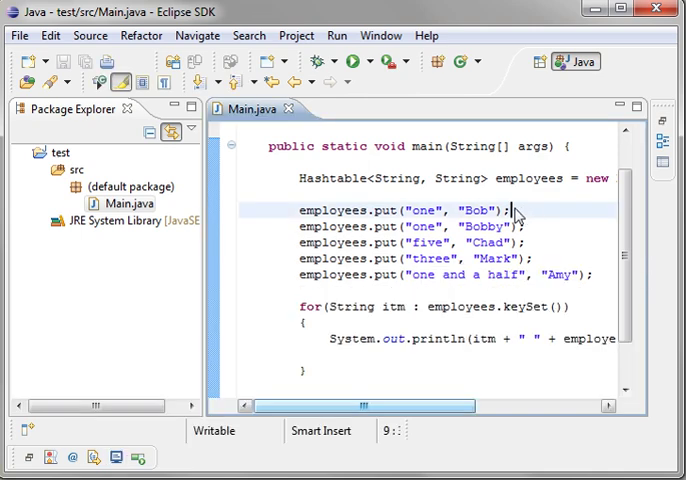
Annotate the Bob put line with //002 and the Mark put line with //001.
{"action": "type", "text": "//--2"}
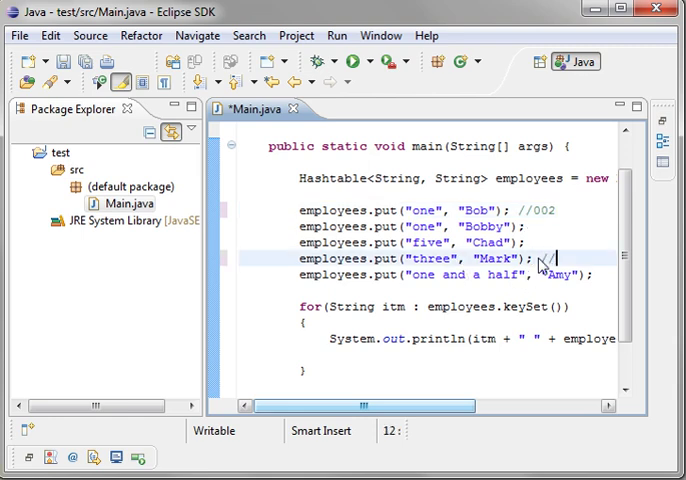
{"action": "type", "text": "//001"}
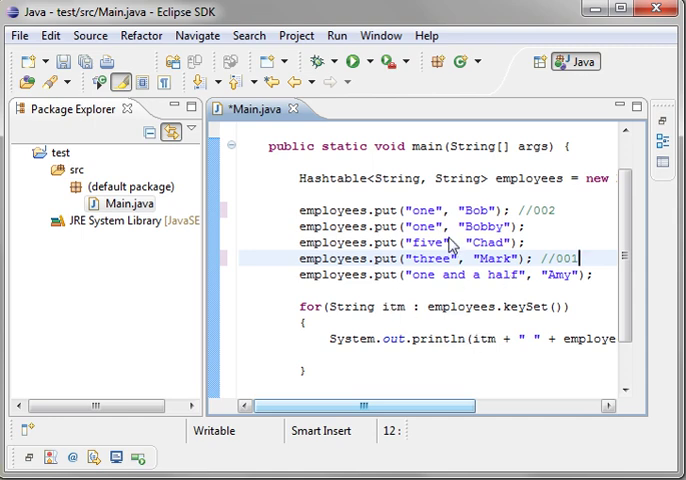
{"action": "mouse_move", "coordinate": [456, 242]}
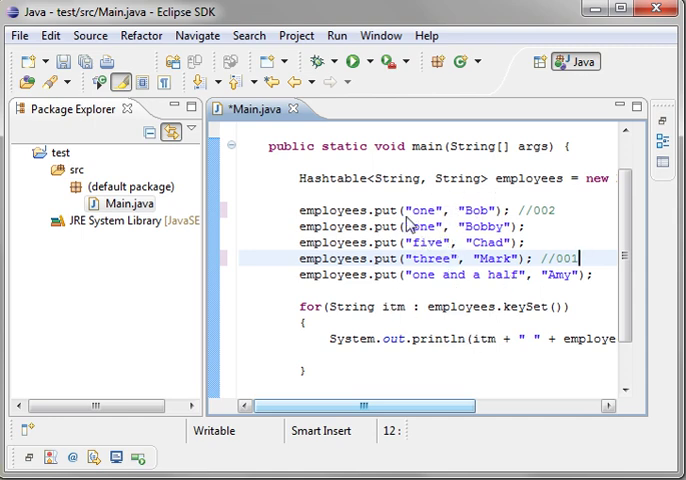
{"action": "double_click", "coordinate": [422, 210]}
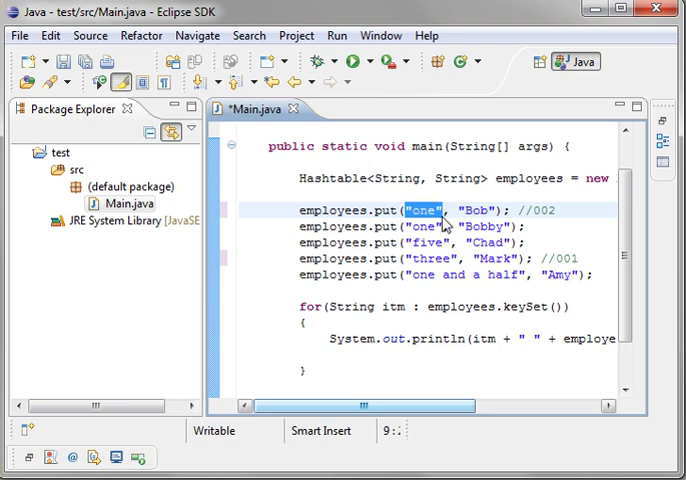